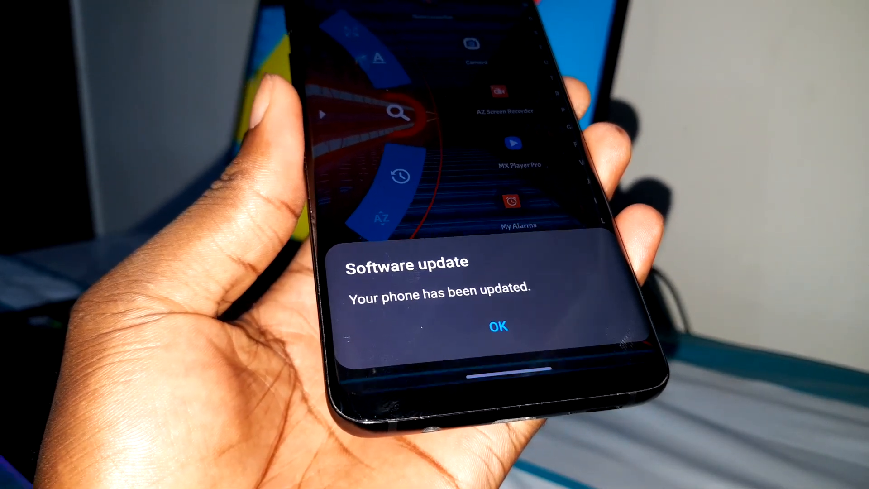
Confirm OK on the 'Your phone has been updated' notice
click(497, 325)
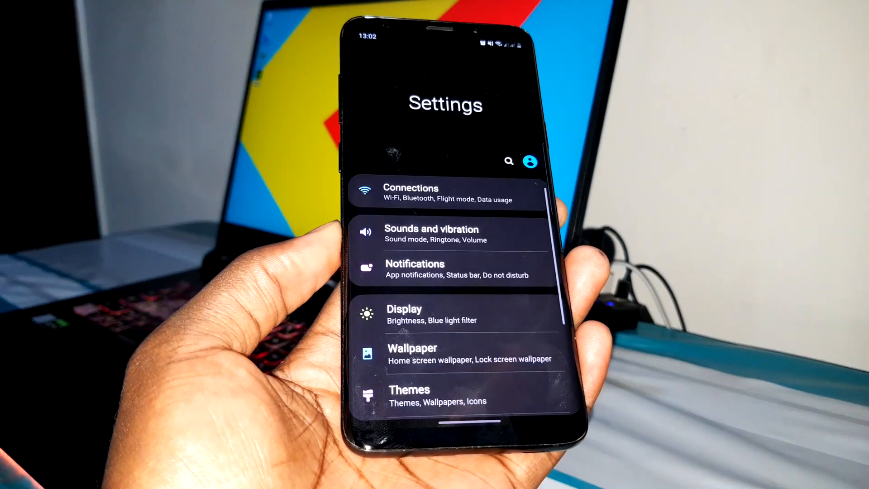
Go to Software update in Settings and start Download and install to check for updates
scroll(down, 3)
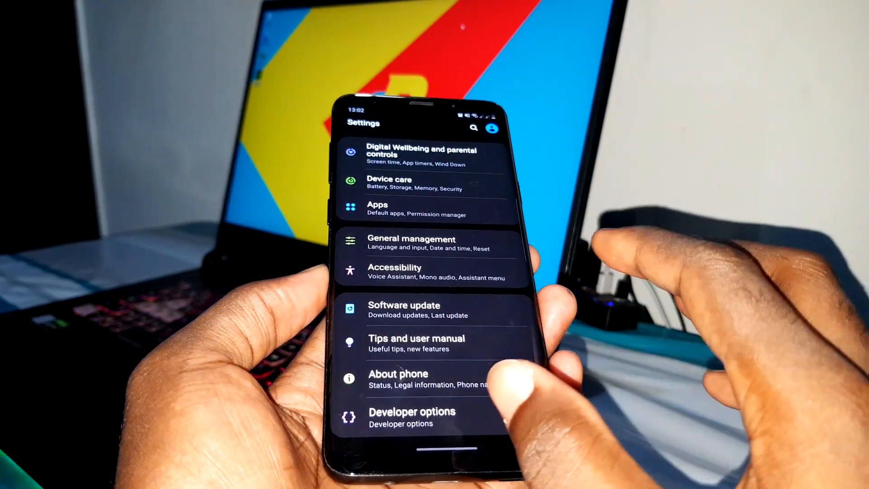
click(403, 309)
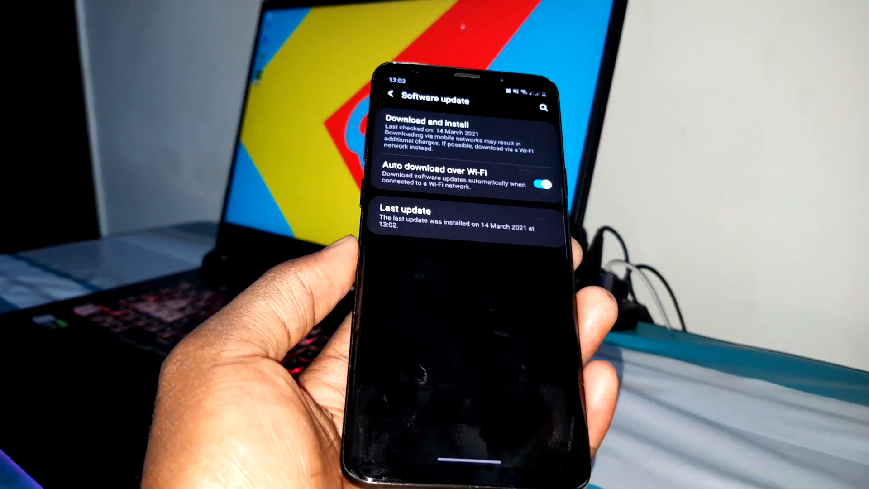
click(424, 125)
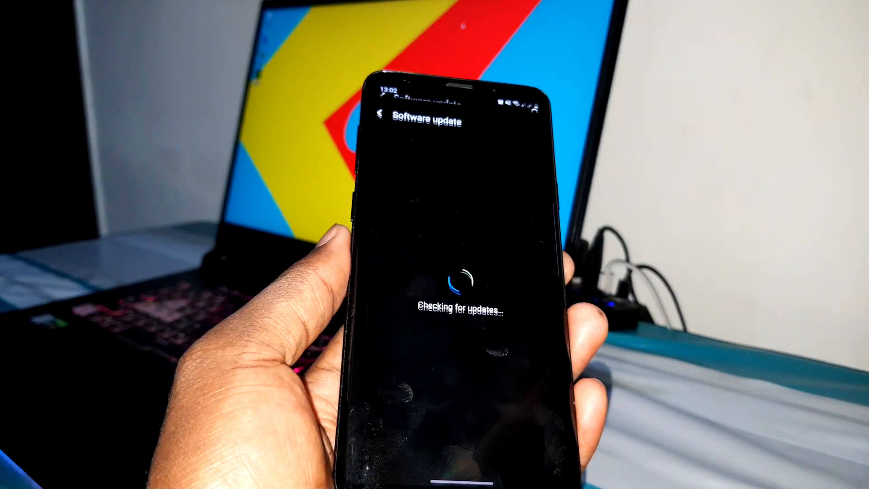